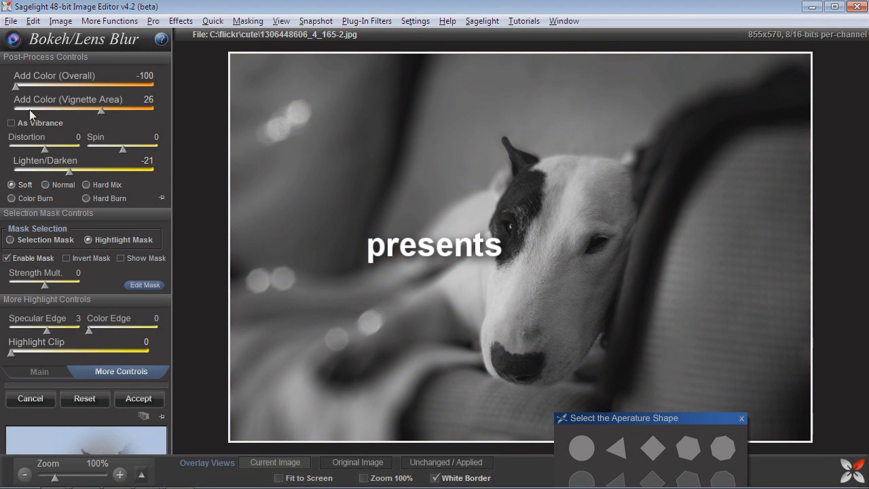
Step: Switch the Bokeh/Lens Blur panel back to Main Controls showing the colour photo
{"action": "left_click_drag", "start_coordinate": [81, 110], "coordinate": [11, 110]}
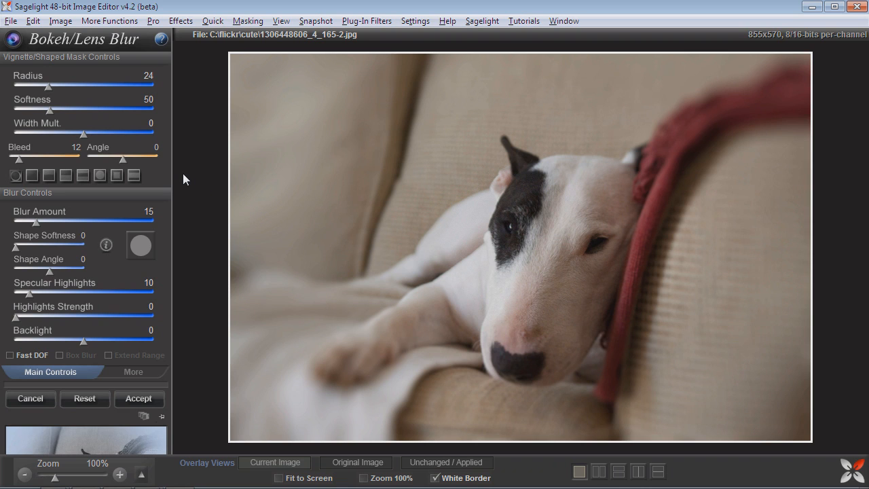
{"action": "mouse_move", "coordinate": [508, 258]}
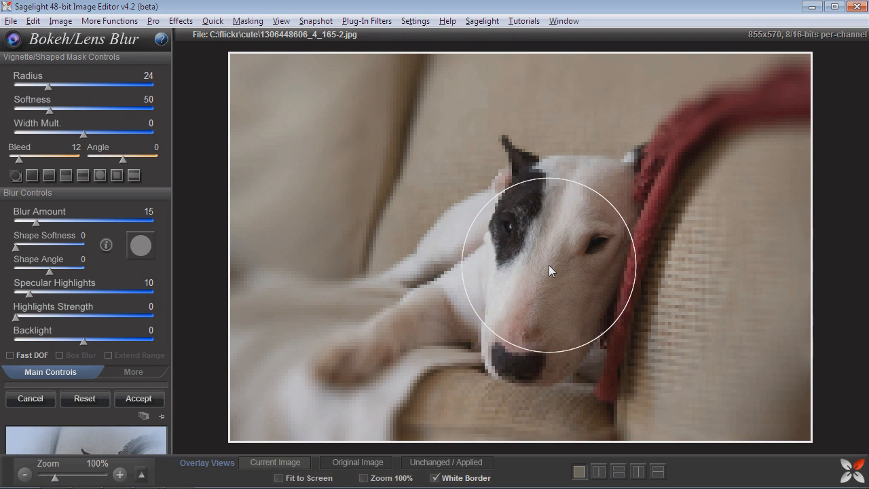
Step: Move the sharp focus circle onto the dog's face and reduce its radius to 21
{"action": "left_click_drag", "start_coordinate": [550, 272], "coordinate": [569, 292]}
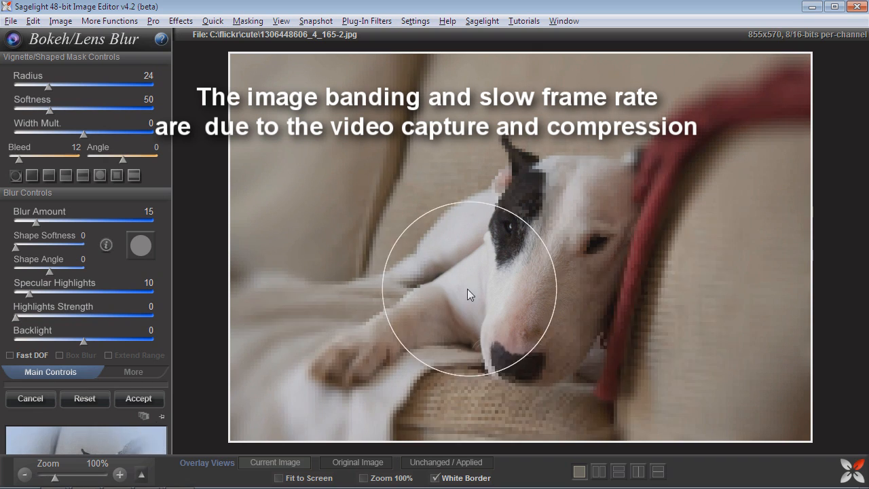
{"action": "left_click_drag", "start_coordinate": [472, 295], "coordinate": [540, 280]}
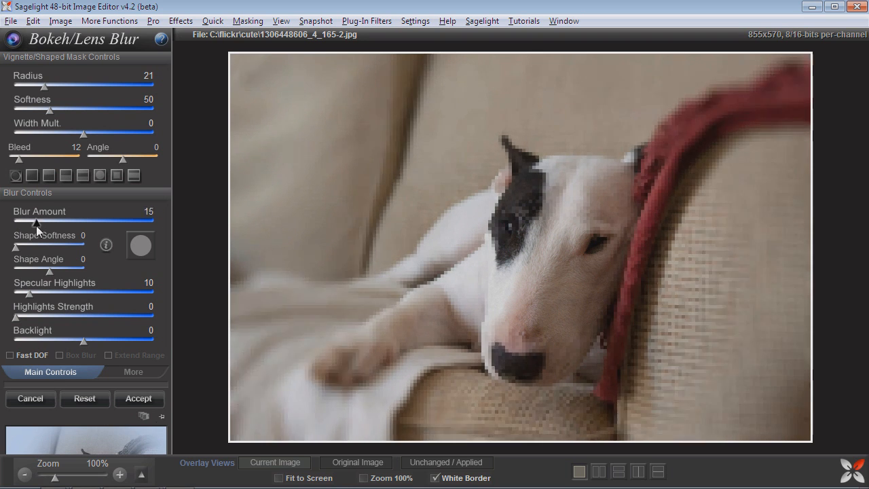
Step: Set Blur Amount 14, Softness 37 and Backlight -30
{"action": "left_click_drag", "start_coordinate": [27, 222], "coordinate": [24, 223]}
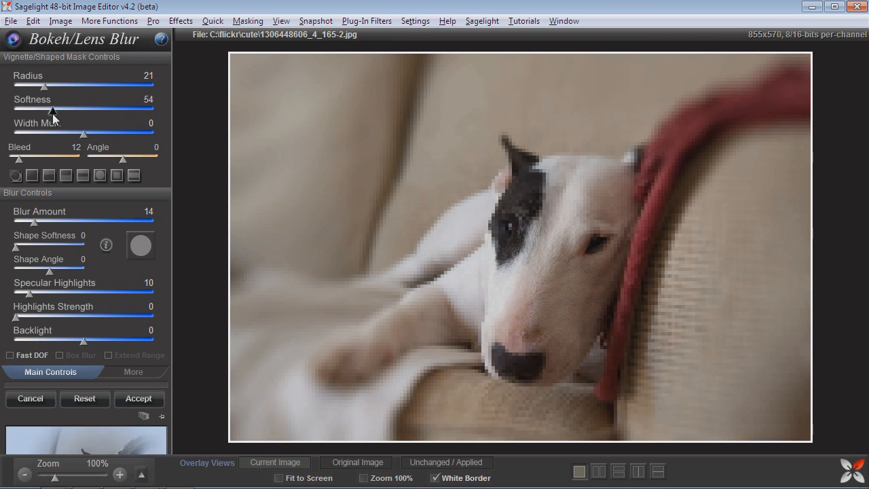
{"action": "left_click_drag", "start_coordinate": [61, 109], "coordinate": [42, 108]}
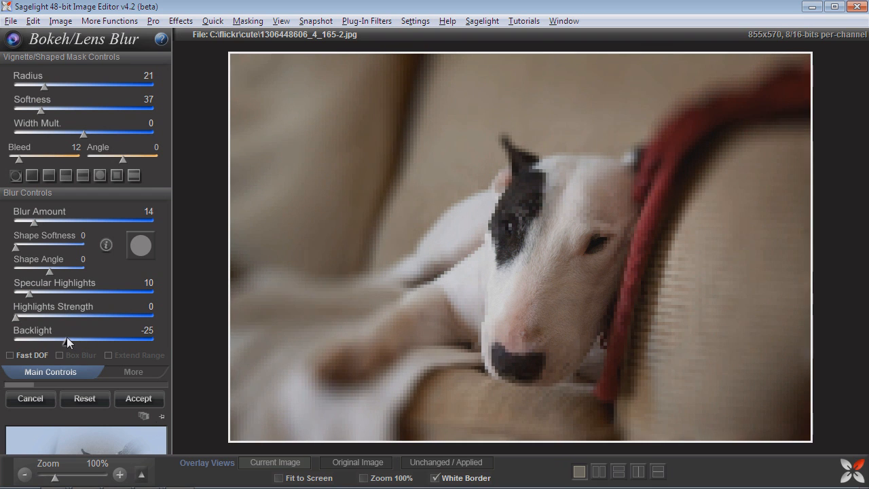
{"action": "left_click_drag", "start_coordinate": [68, 339], "coordinate": [62, 340]}
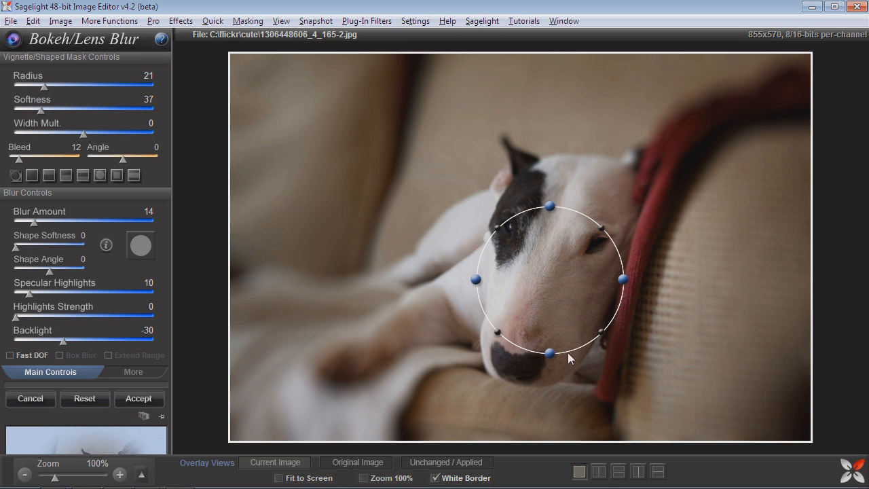
{"action": "mouse_move", "coordinate": [563, 198]}
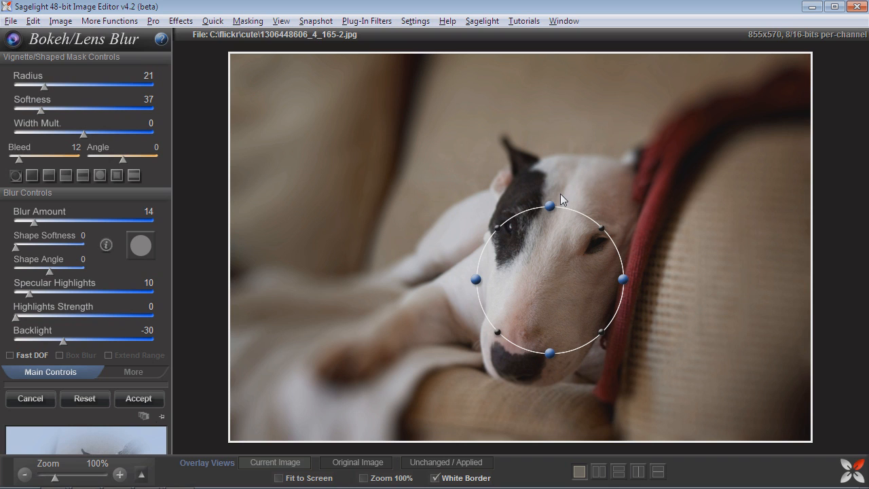
{"action": "mouse_move", "coordinate": [535, 185]}
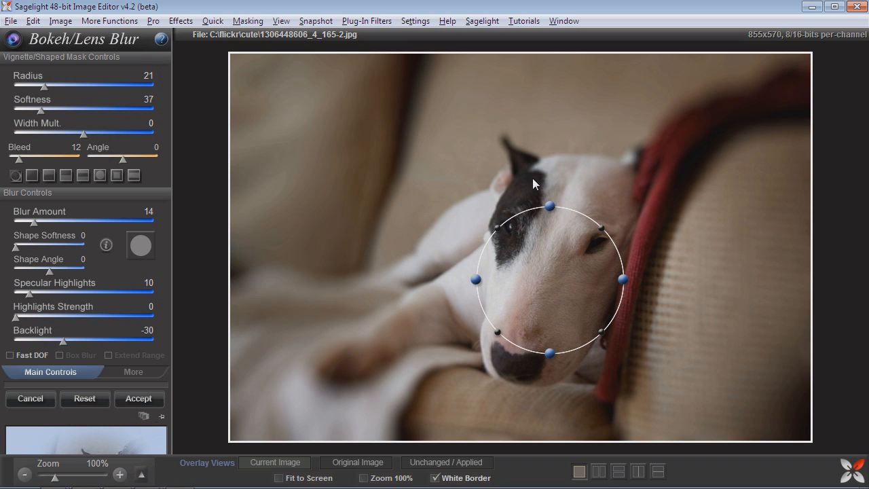
{"action": "mouse_move", "coordinate": [527, 226]}
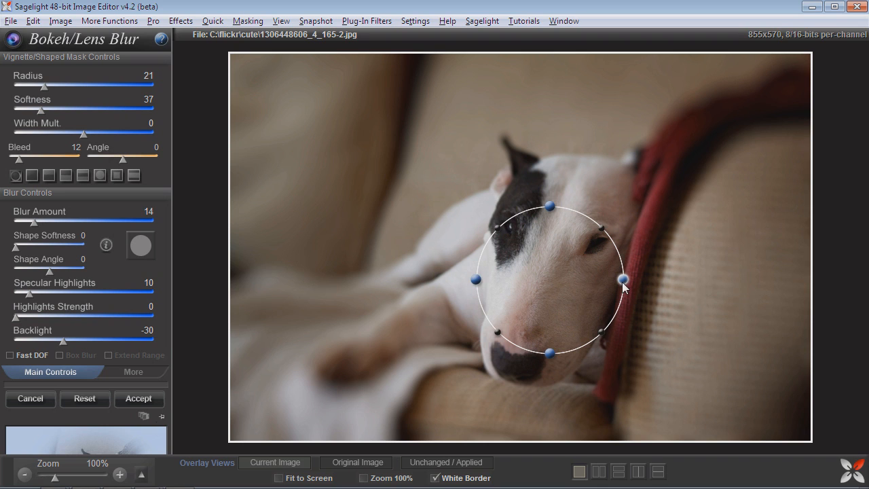
Step: Stretch the focus circle into an ellipse tilted to angle 14 and ease Backlight to -21
{"action": "left_click_drag", "start_coordinate": [621, 280], "coordinate": [584, 279]}
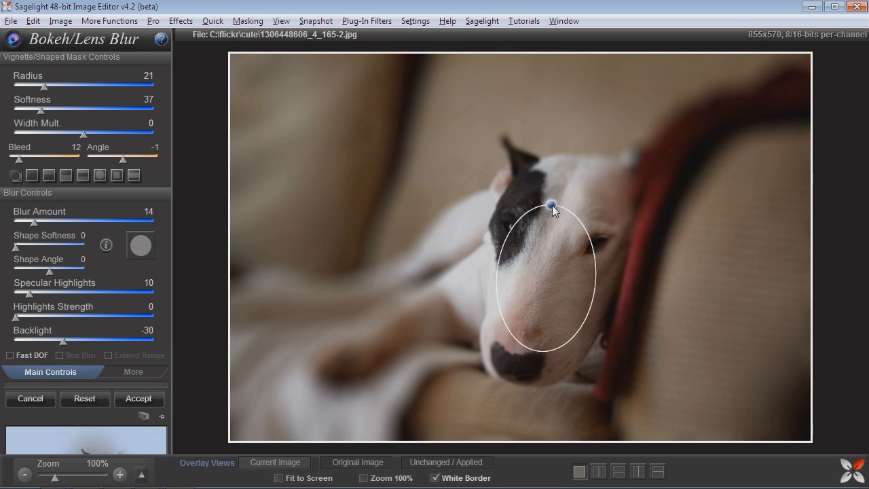
{"action": "left_click_drag", "start_coordinate": [551, 205], "coordinate": [564, 217]}
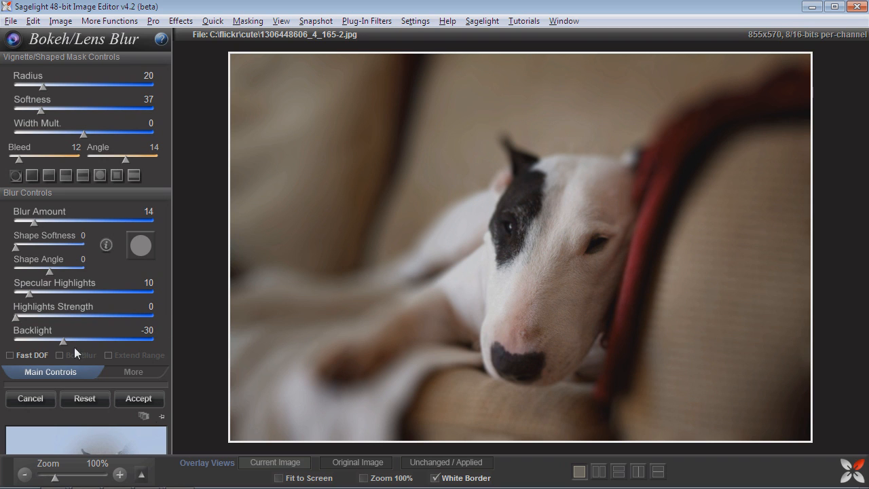
{"action": "left_click_drag", "start_coordinate": [63, 341], "coordinate": [71, 341]}
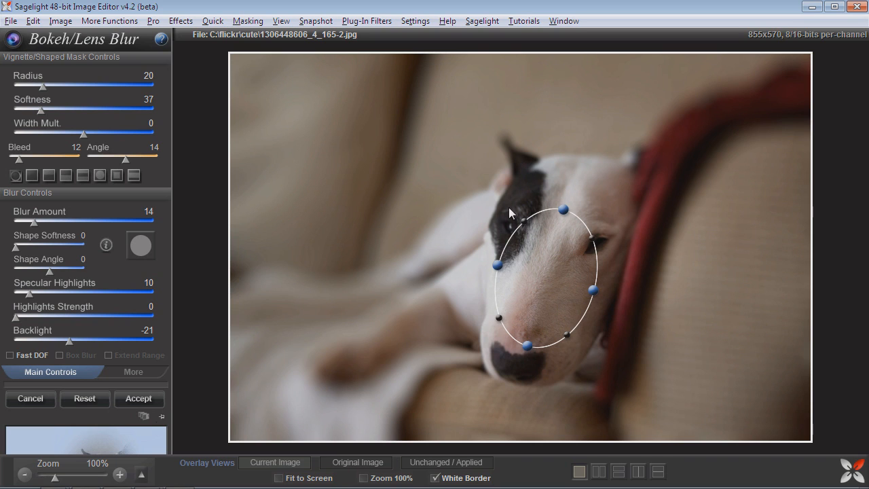
{"action": "mouse_move", "coordinate": [483, 350]}
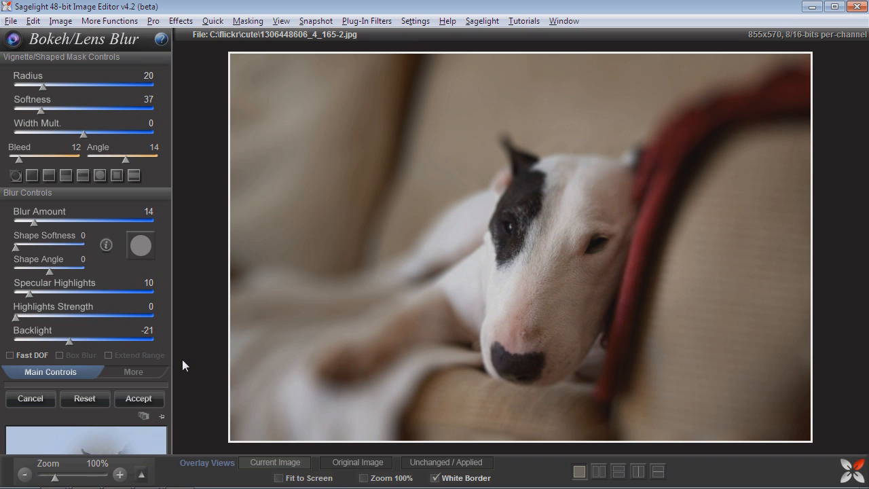
Step: Show the bokeh tool's More Controls for post-process, mask and highlight options
{"action": "left_click", "coordinate": [133, 372]}
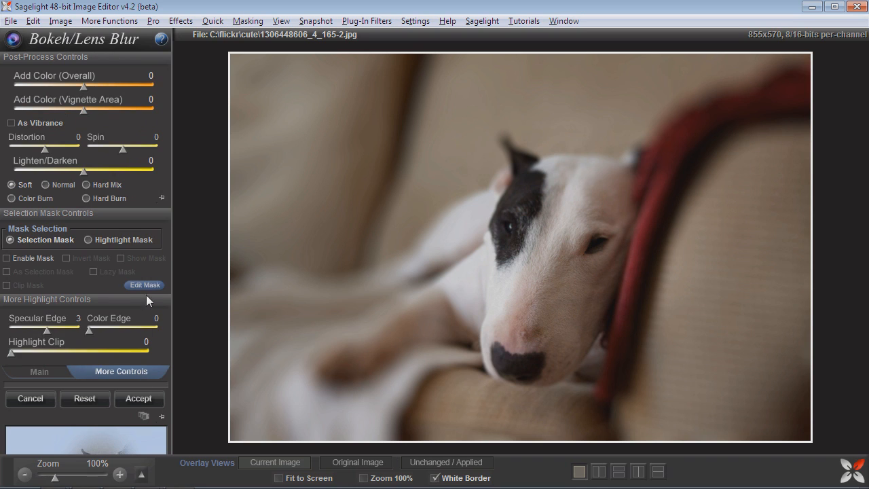
{"action": "mouse_move", "coordinate": [179, 301]}
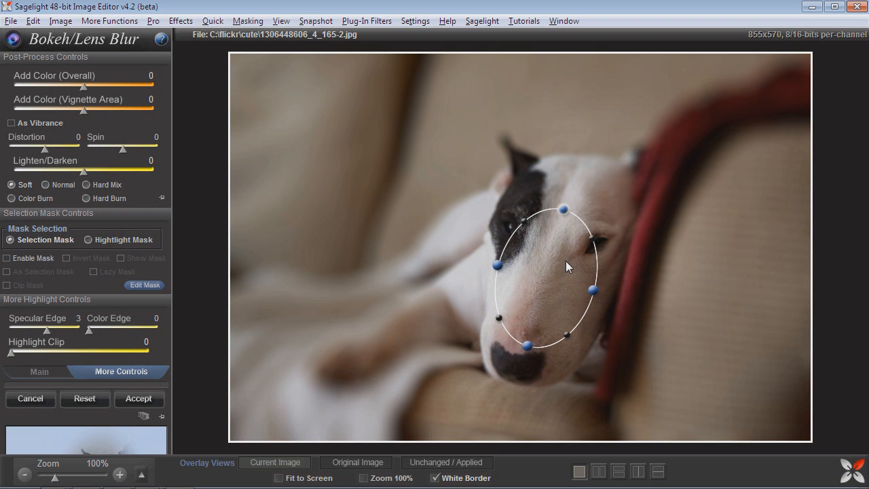
Step: Enter the mask painting editor and reset the mask to its original state
{"action": "left_click", "coordinate": [144, 285]}
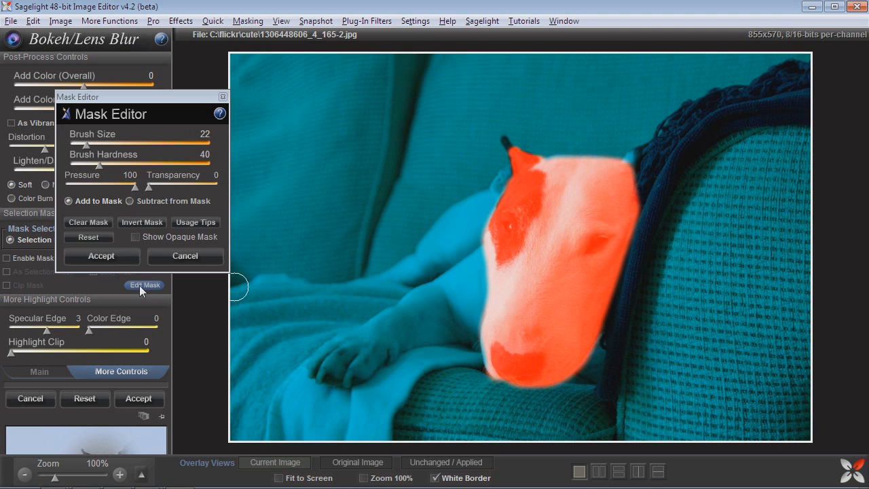
{"action": "mouse_move", "coordinate": [102, 244]}
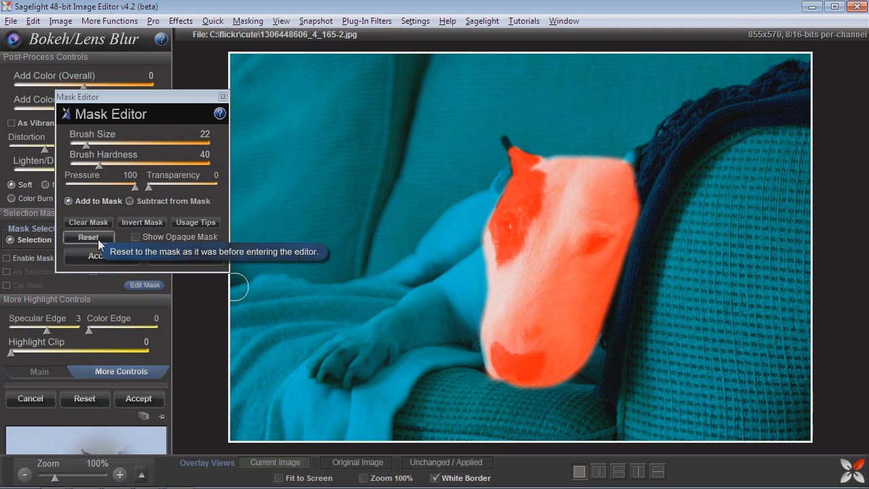
{"action": "left_click", "coordinate": [88, 236]}
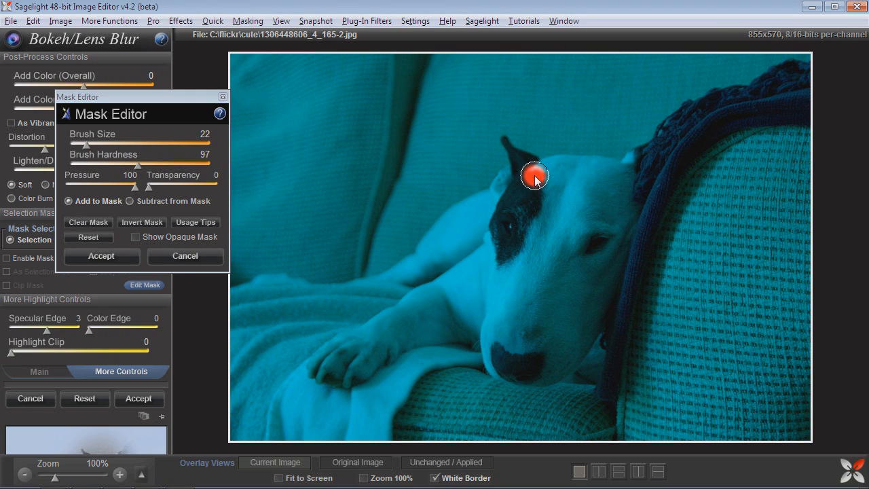
Step: Paint a hard-edged mask outlining and filling the dog's head down to the muzzle
{"action": "left_click_drag", "start_coordinate": [535, 178], "coordinate": [623, 206]}
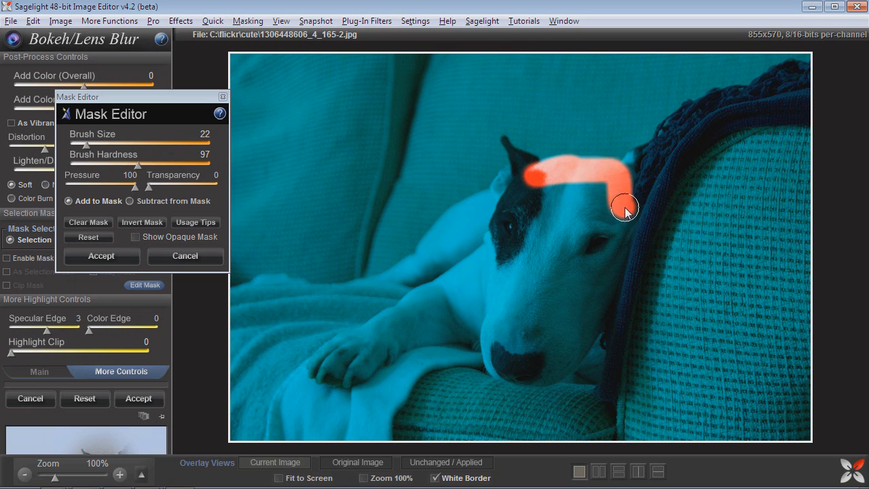
{"action": "left_click_drag", "start_coordinate": [625, 207], "coordinate": [550, 374]}
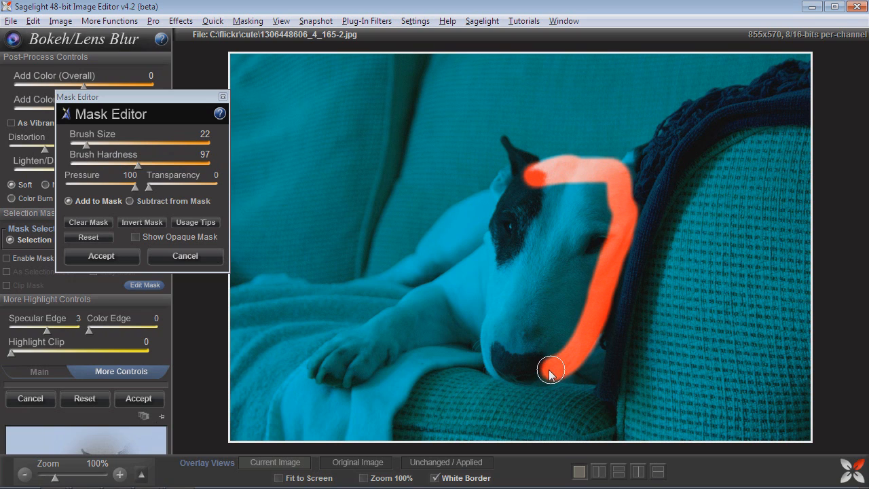
{"action": "left_click_drag", "start_coordinate": [550, 373], "coordinate": [527, 176]}
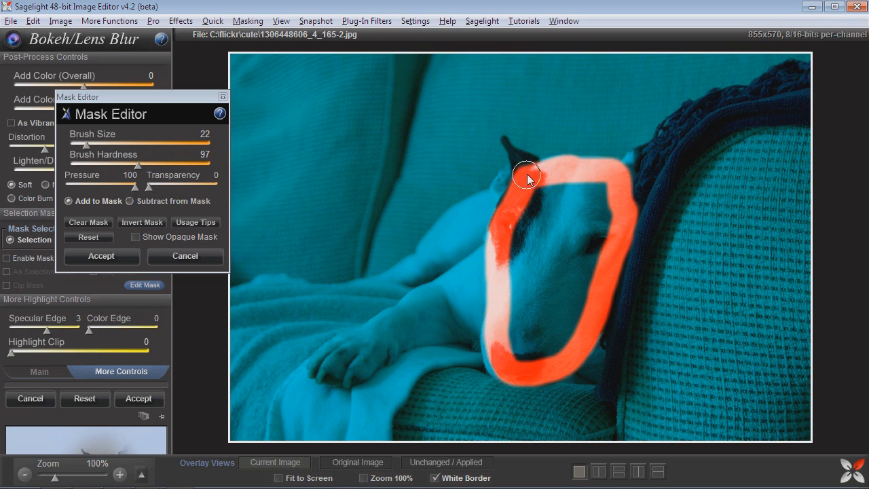
{"action": "left_click_drag", "start_coordinate": [526, 178], "coordinate": [582, 312]}
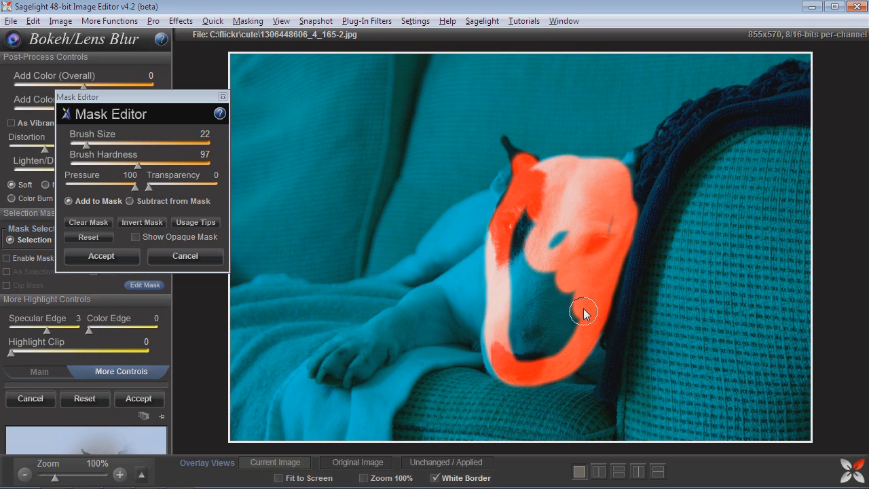
{"action": "left_click_drag", "start_coordinate": [584, 312], "coordinate": [559, 197]}
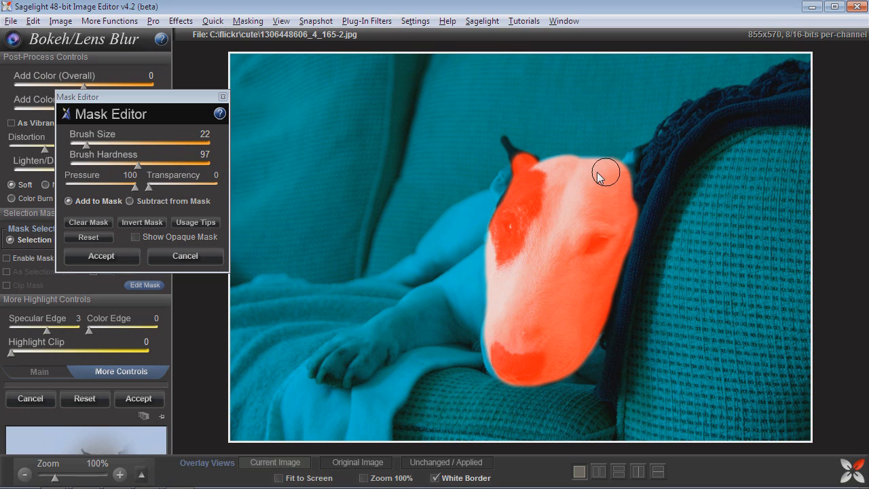
{"action": "left_click_drag", "start_coordinate": [604, 174], "coordinate": [503, 369]}
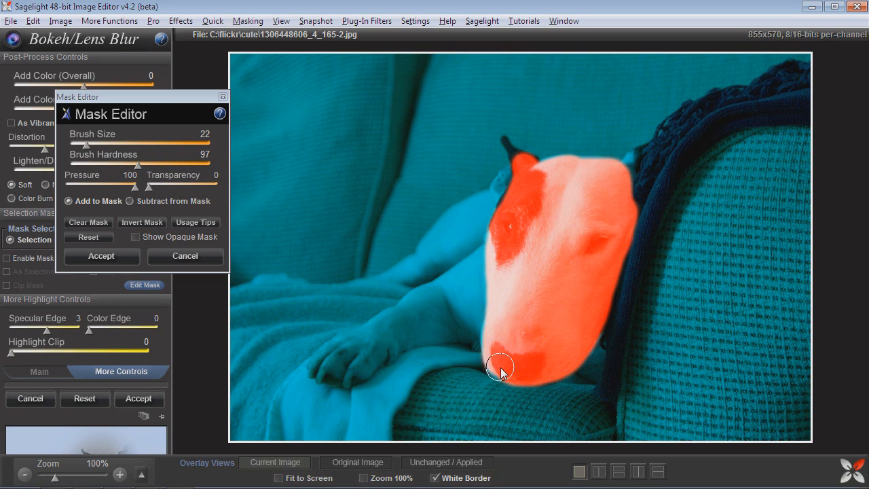
Step: Switch the brush to remove paint and accept the painted mask
{"action": "left_click", "coordinate": [129, 201]}
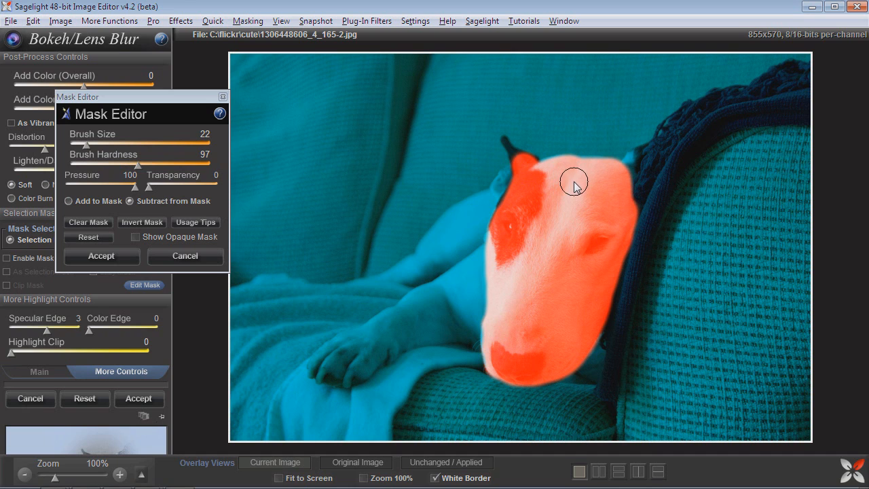
{"action": "left_click", "coordinate": [101, 256]}
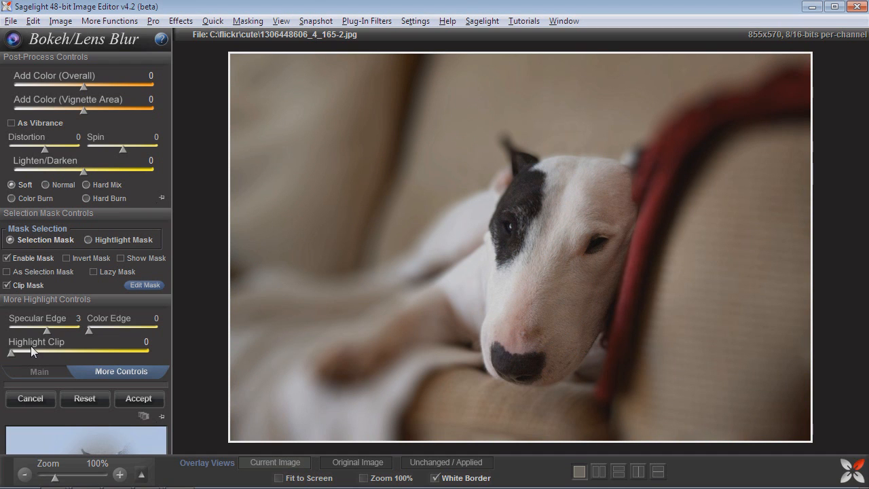
Step: Return to Main Controls with Blur Amount 23 and move the ellipse back over the dog's face
{"action": "left_click", "coordinate": [38, 372]}
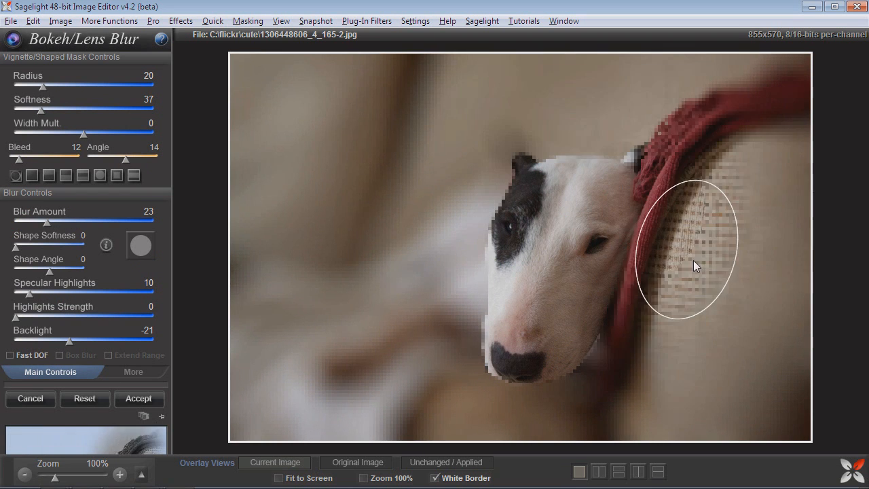
{"action": "left_click_drag", "start_coordinate": [695, 265], "coordinate": [554, 258]}
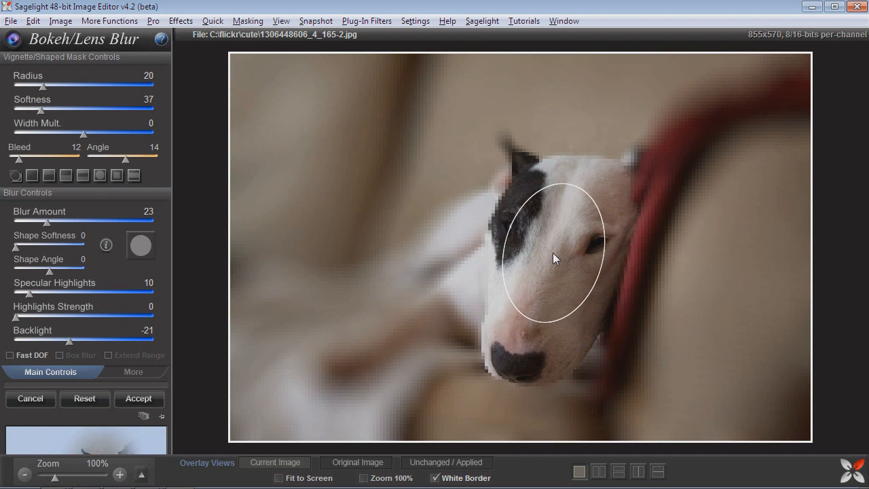
{"action": "left_click_drag", "start_coordinate": [554, 257], "coordinate": [548, 276]}
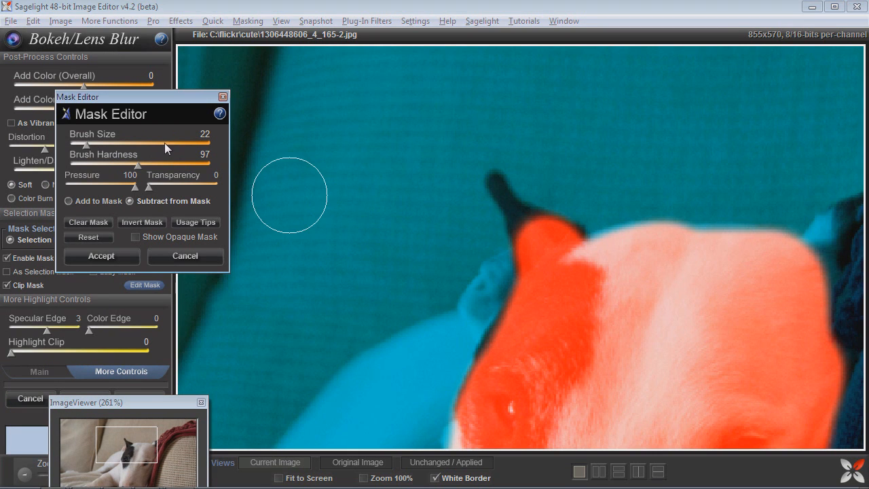
Step: Shrink the brush to size 6 and add the dog's ear tip to the mask
{"action": "left_click_drag", "start_coordinate": [84, 146], "coordinate": [73, 145]}
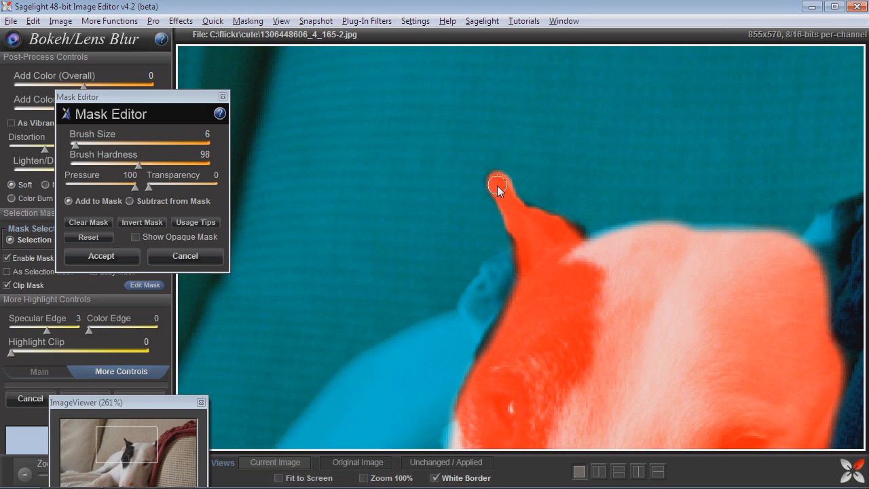
{"action": "left_click", "coordinate": [100, 256]}
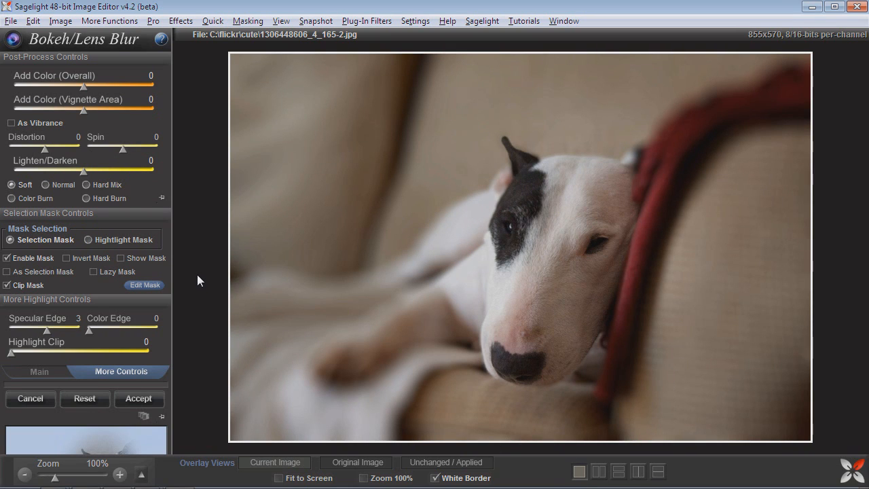
Step: Deepen Backlight to -29 and set Lighten/Darken to -21 to darken the blurred background
{"action": "left_click", "coordinate": [38, 372]}
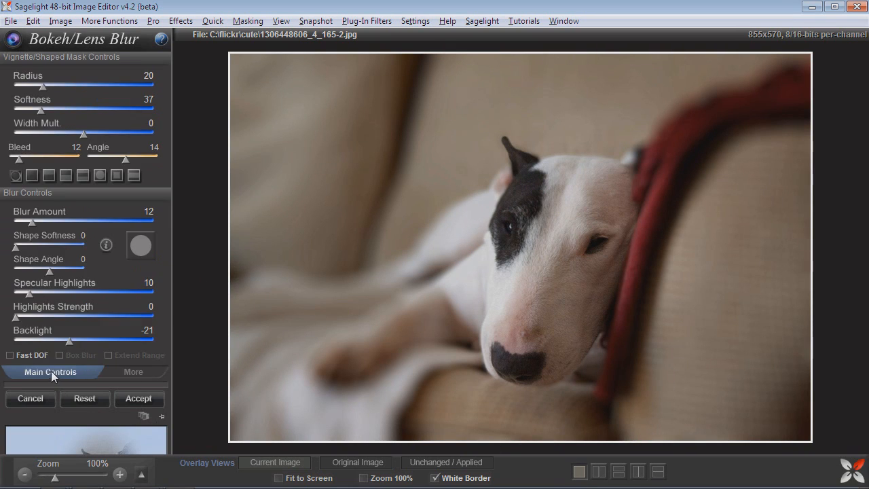
{"action": "left_click", "coordinate": [133, 372]}
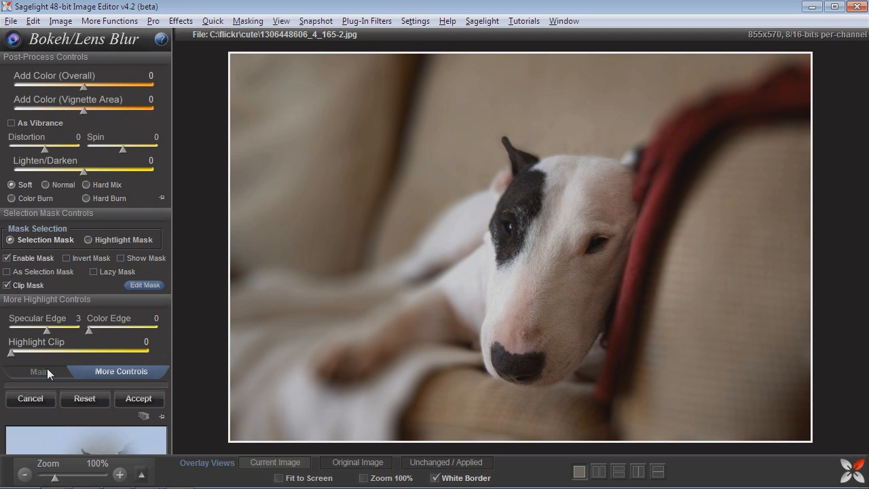
{"action": "left_click", "coordinate": [40, 372]}
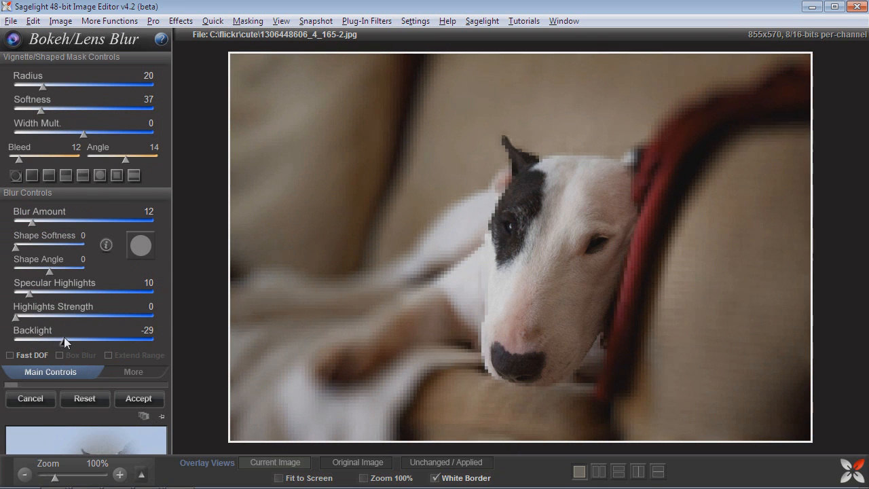
{"action": "left_click", "coordinate": [133, 372]}
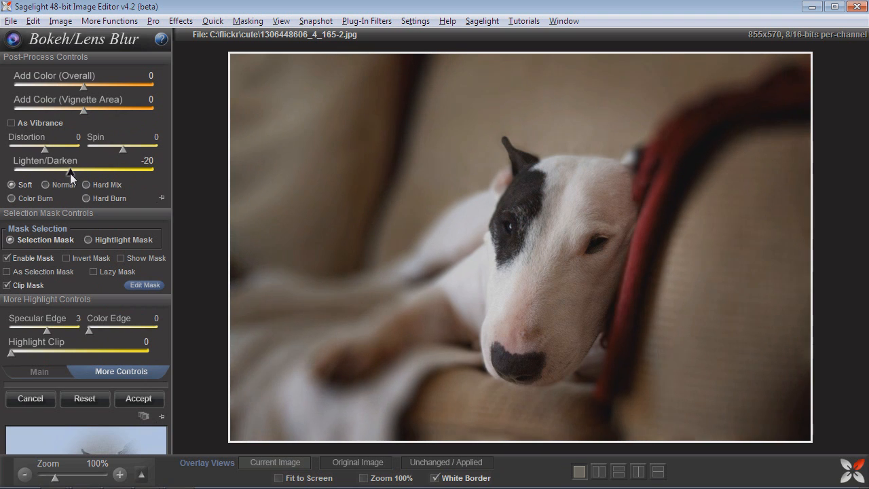
{"action": "left_click_drag", "start_coordinate": [71, 171], "coordinate": [71, 171]}
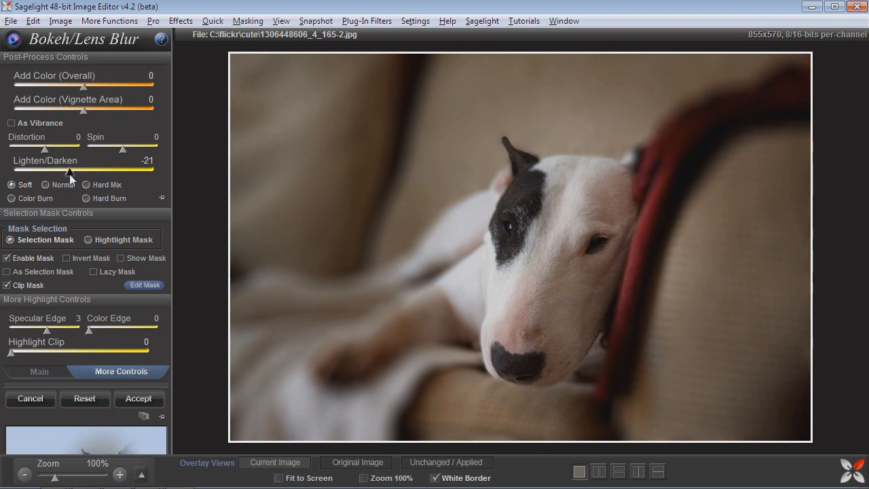
{"action": "mouse_move", "coordinate": [191, 222]}
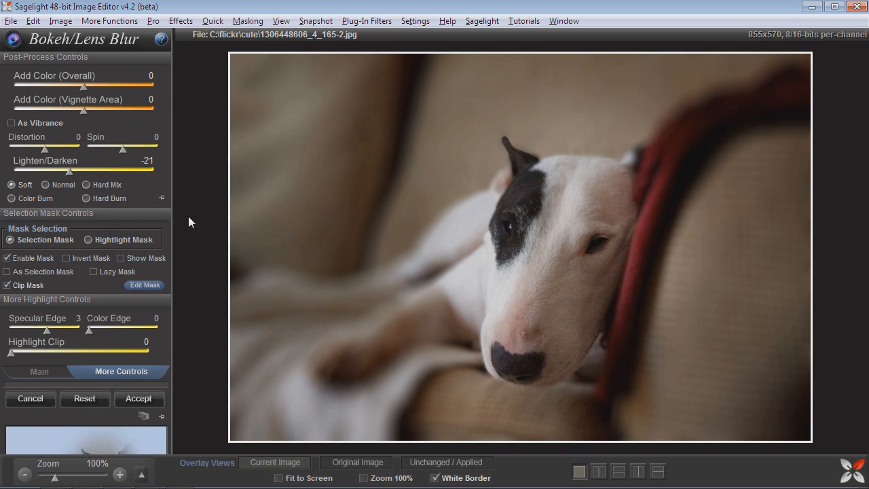
Step: Toggle Show Mask to preview the mask, then raise Highlights Strength to 26
{"action": "left_click", "coordinate": [120, 258]}
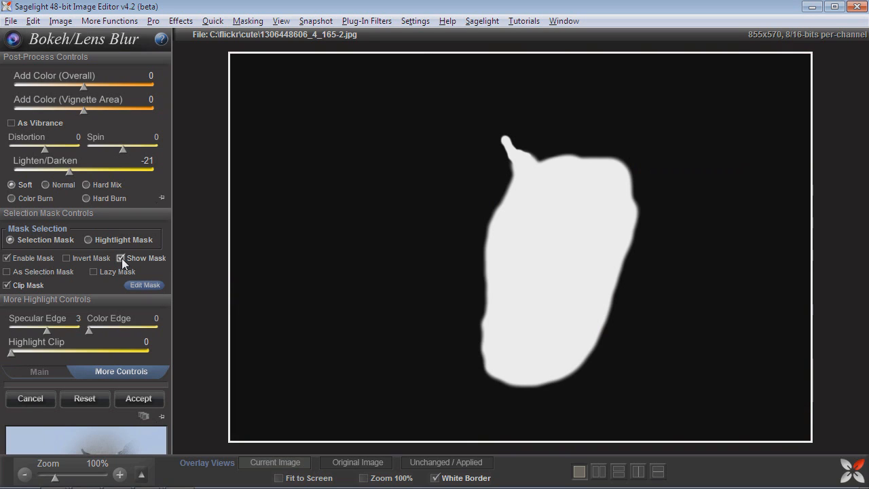
{"action": "mouse_move", "coordinate": [122, 258]}
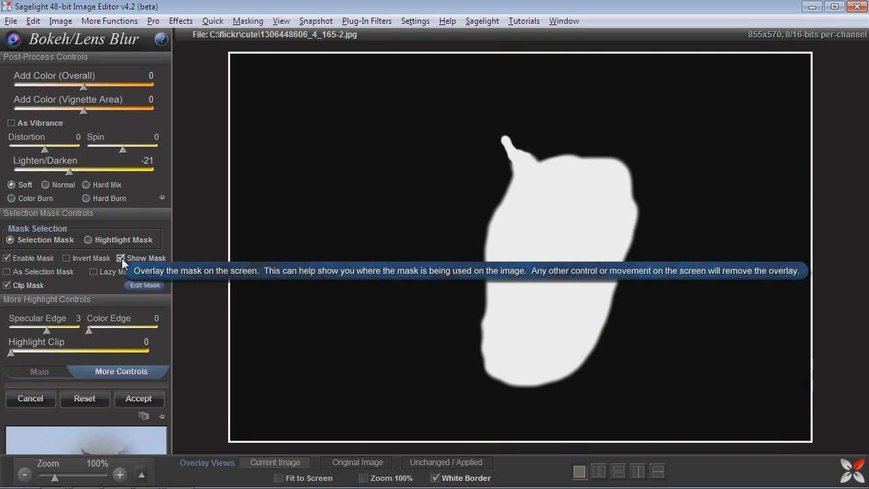
{"action": "left_click", "coordinate": [123, 258]}
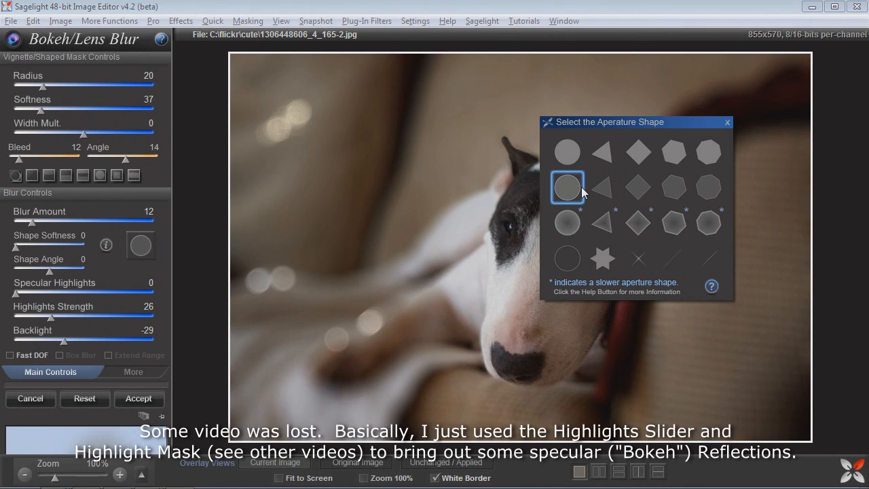
Step: Try round, triangular and diamond aperture shapes, settle on rounded with softness 15, and reveal the colour controls
{"action": "left_click", "coordinate": [567, 223]}
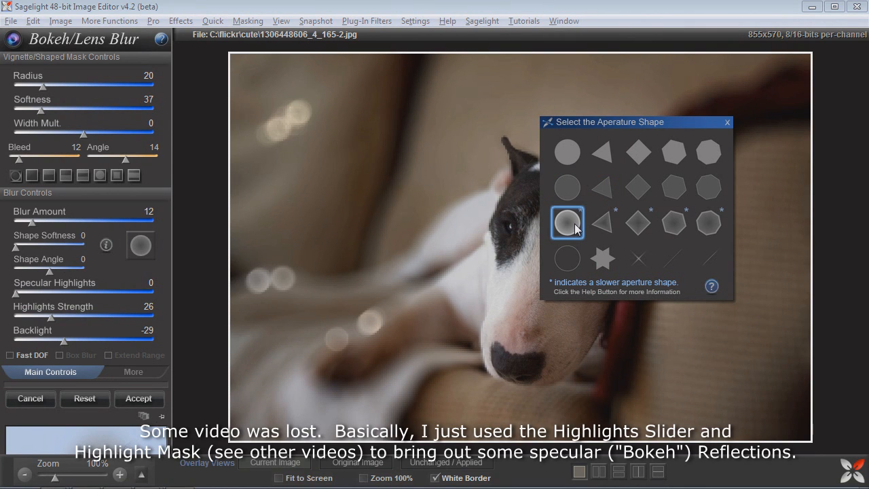
{"action": "left_click", "coordinate": [602, 223]}
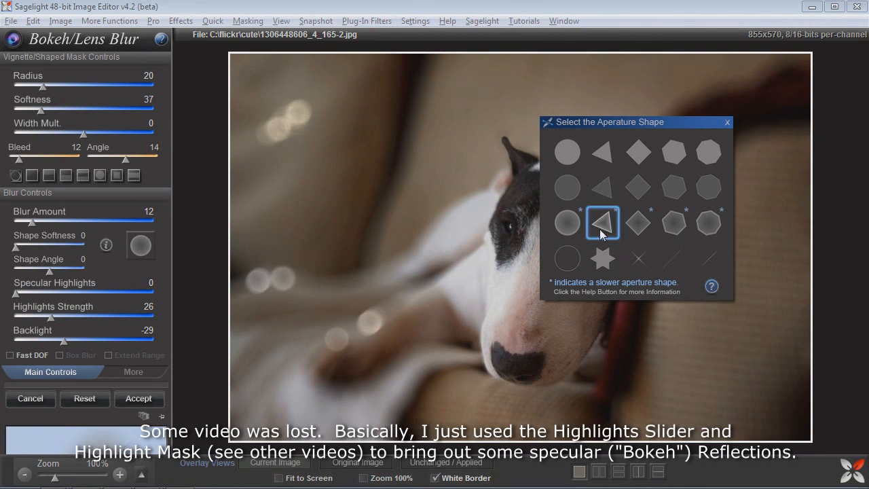
{"action": "left_click", "coordinate": [638, 187]}
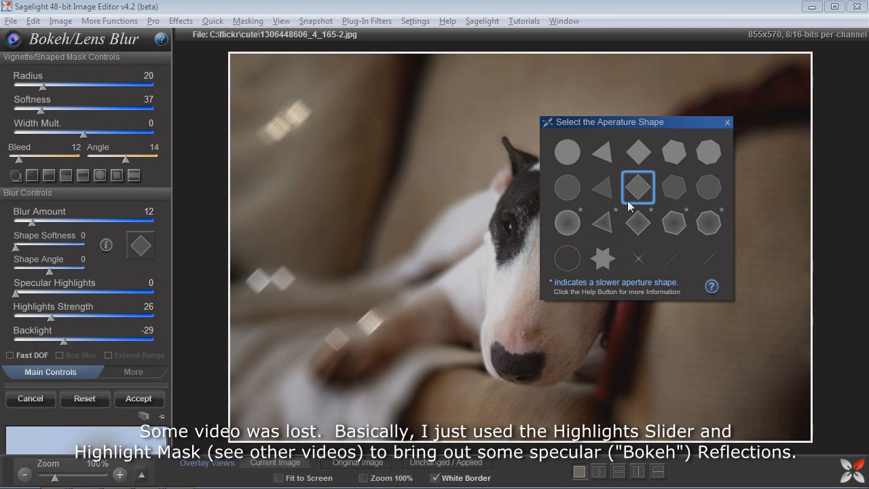
{"action": "left_click", "coordinate": [709, 152]}
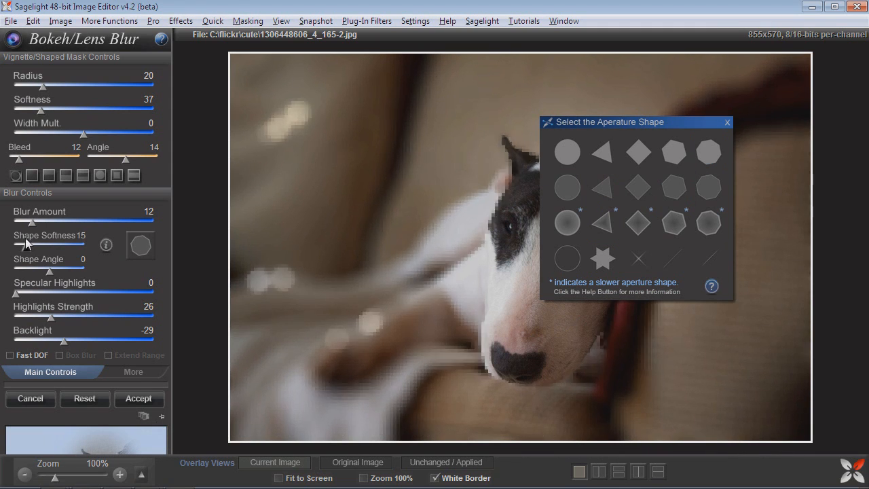
{"action": "left_click", "coordinate": [673, 152]}
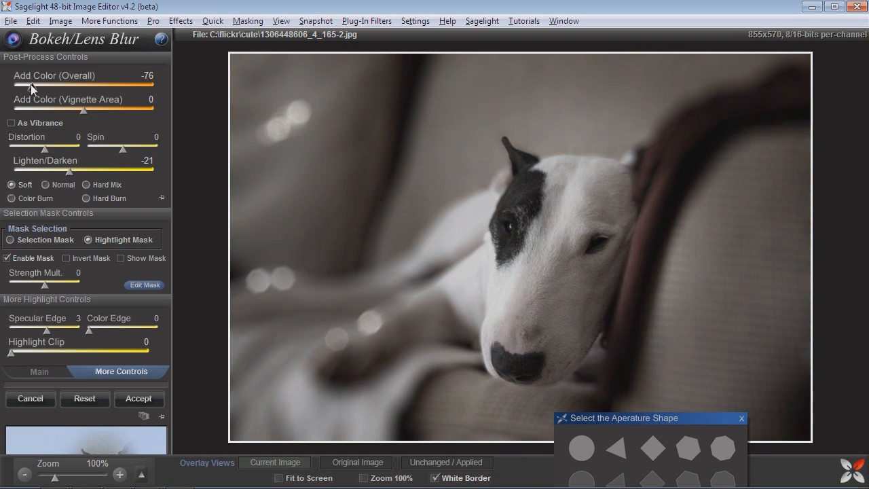
Step: Pull overall and vignette colour to -100 with Hard Mix and Lighten/Darken -46
{"action": "left_click_drag", "start_coordinate": [19, 86], "coordinate": [11, 87]}
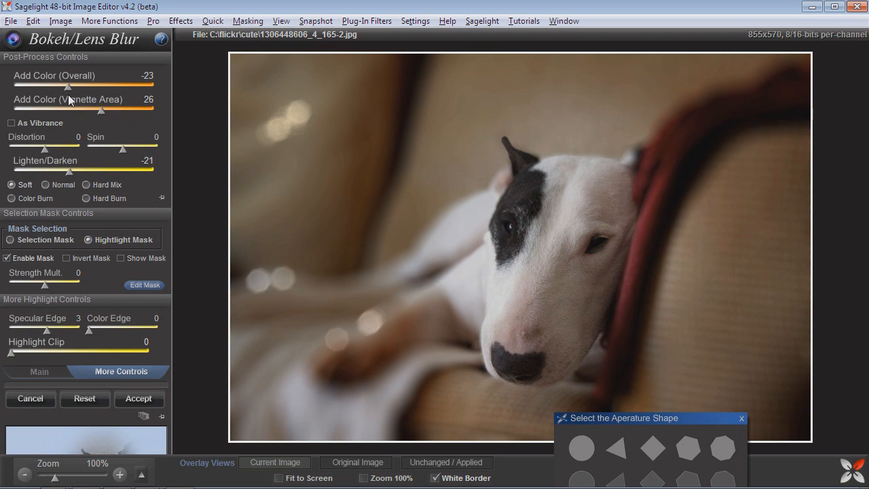
{"action": "left_click_drag", "start_coordinate": [66, 87], "coordinate": [70, 87]}
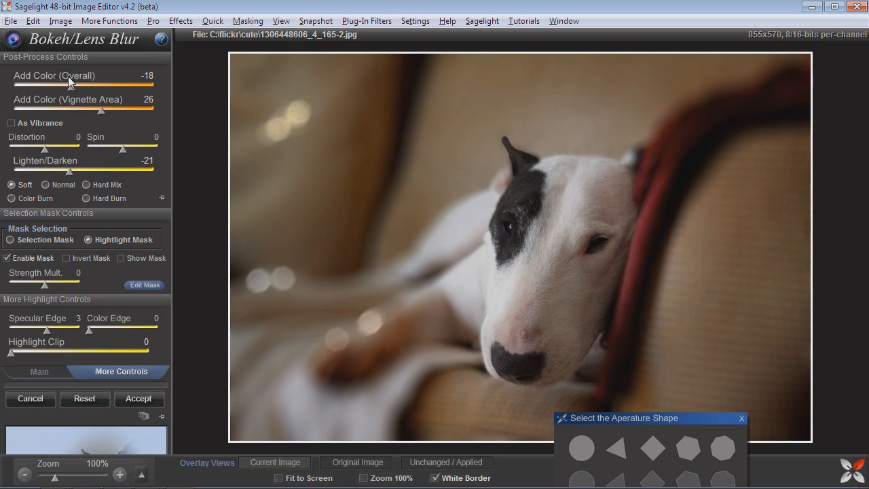
{"action": "left_click_drag", "start_coordinate": [76, 87], "coordinate": [81, 87]}
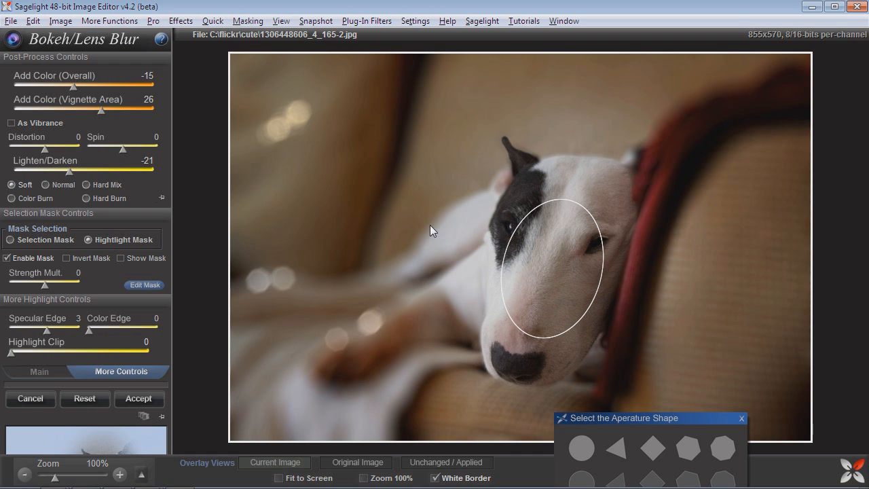
{"action": "left_click_drag", "start_coordinate": [73, 87], "coordinate": [11, 87]}
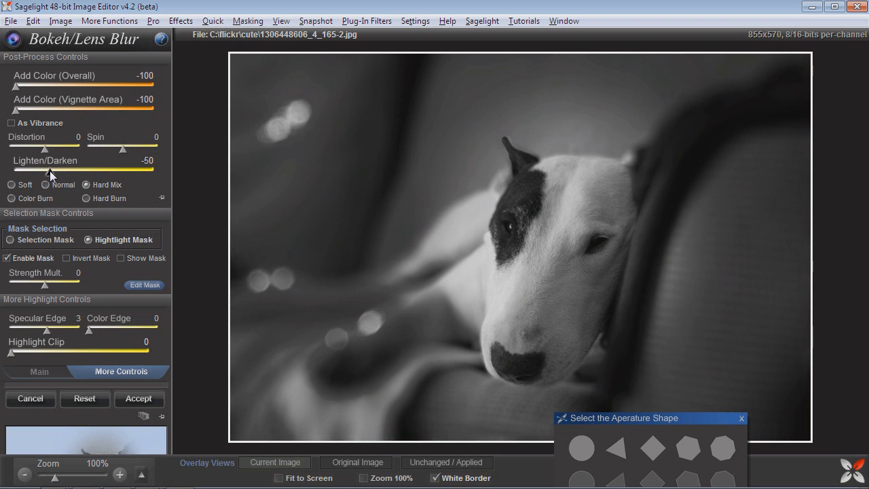
{"action": "left_click_drag", "start_coordinate": [46, 171], "coordinate": [51, 171]}
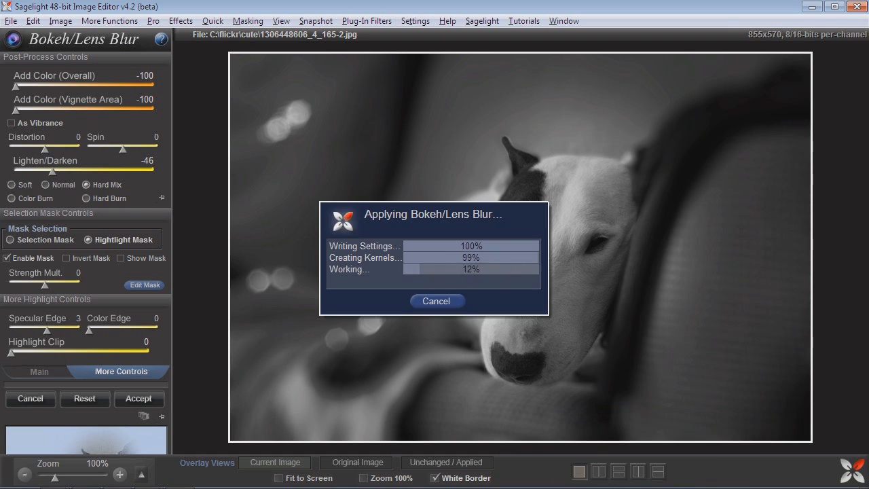
Step: Accept the bokeh blur and set the Dodge and Burn brush size for the dog's face
{"action": "left_click", "coordinate": [138, 399]}
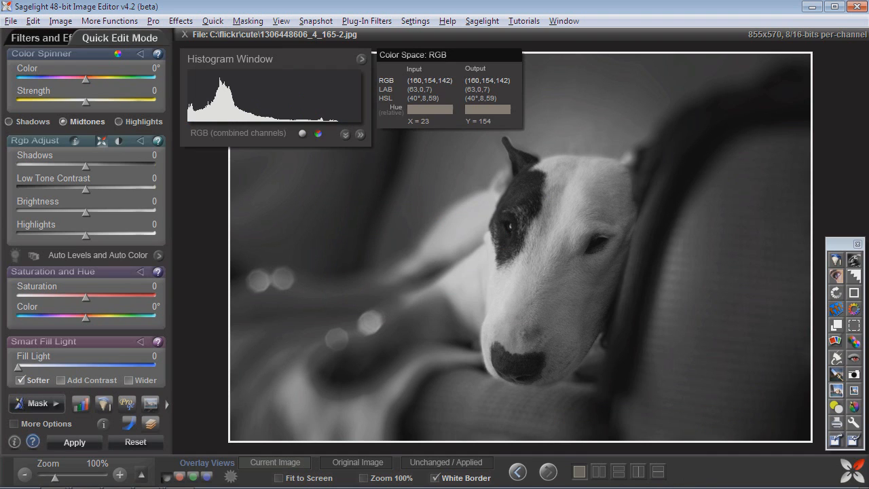
{"action": "mouse_move", "coordinate": [576, 258]}
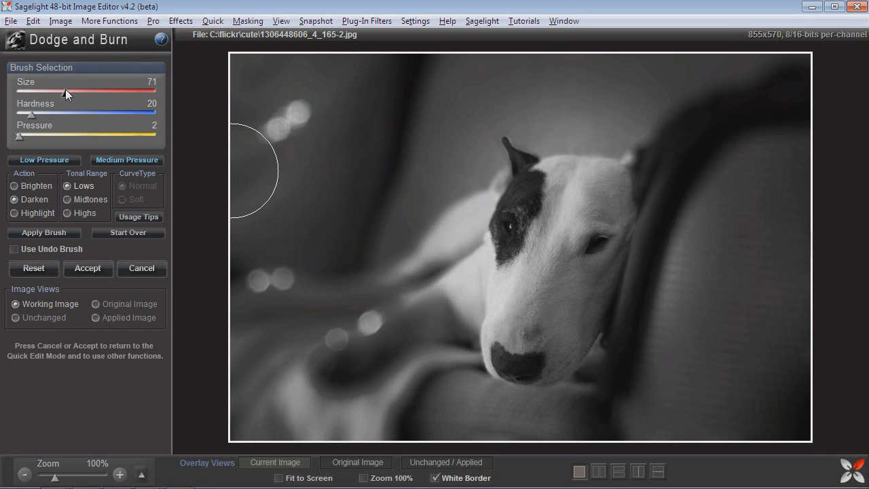
{"action": "left_click_drag", "start_coordinate": [65, 92], "coordinate": [73, 92]}
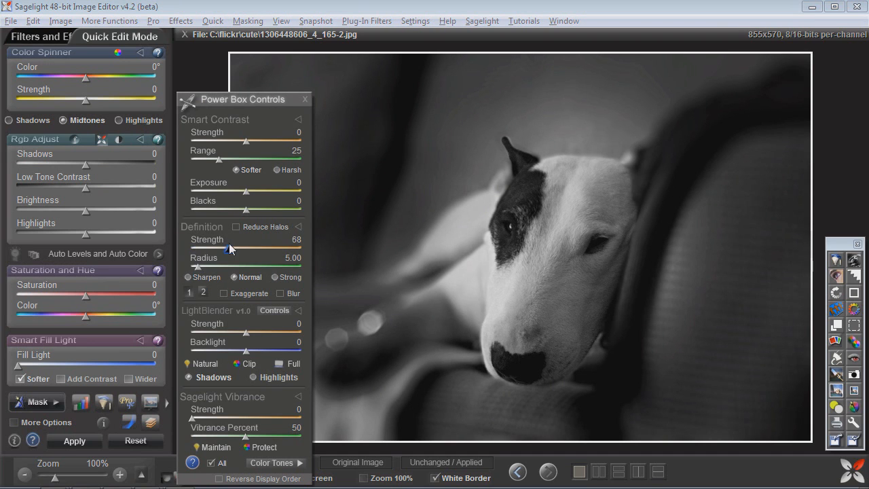
Step: Raise Definition Strength to 104, apply it, then undo the sharpening on the muzzle with the Undo Brush
{"action": "left_click_drag", "start_coordinate": [228, 249], "coordinate": [250, 250]}
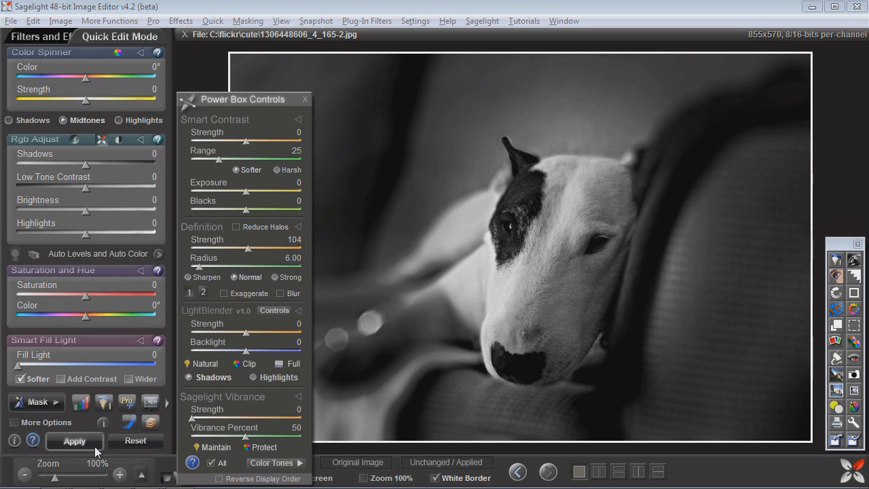
{"action": "left_click", "coordinate": [33, 22]}
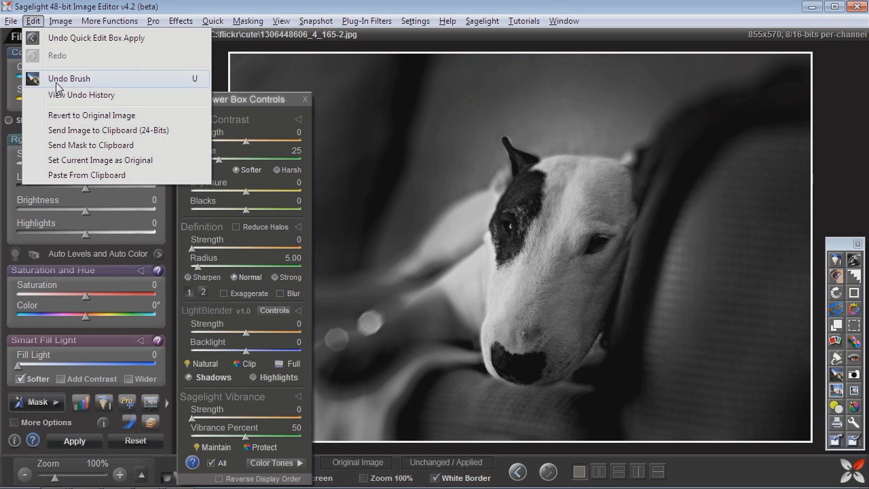
{"action": "left_click", "coordinate": [68, 77]}
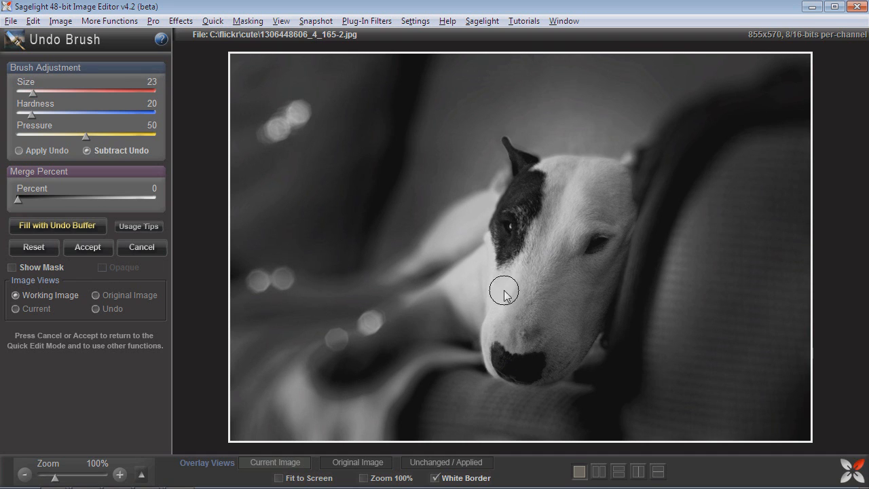
{"action": "left_click", "coordinate": [141, 247]}
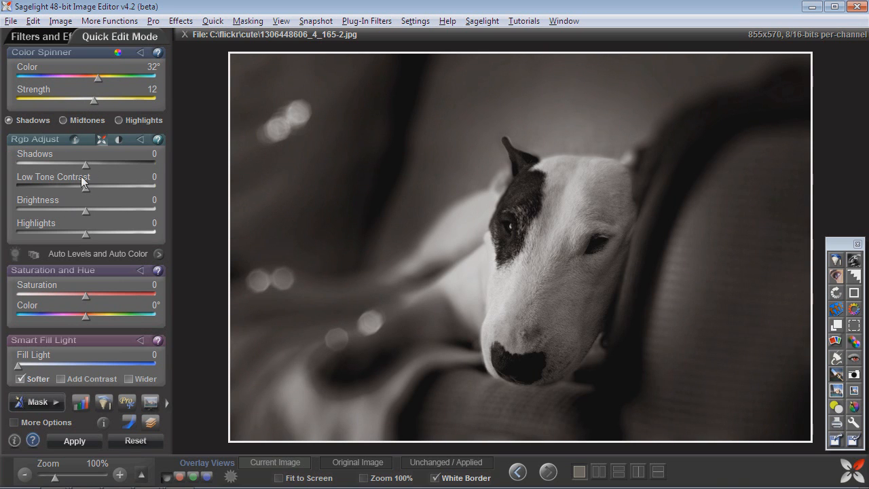
{"action": "left_click_drag", "start_coordinate": [84, 166], "coordinate": [71, 166]}
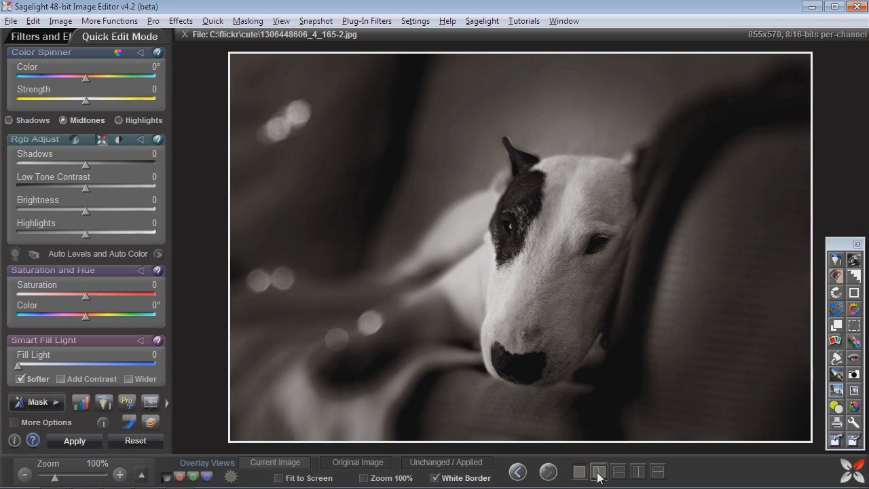
{"action": "left_click", "coordinate": [603, 469]}
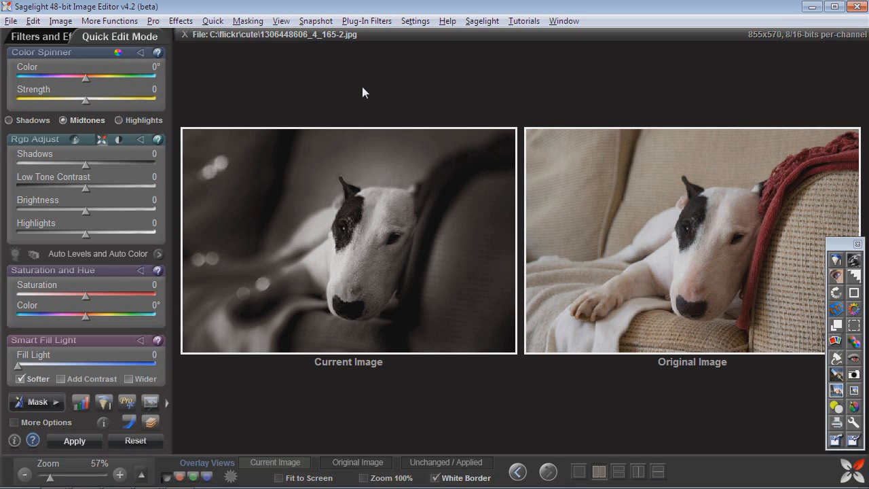
{"action": "mouse_move", "coordinate": [643, 229]}
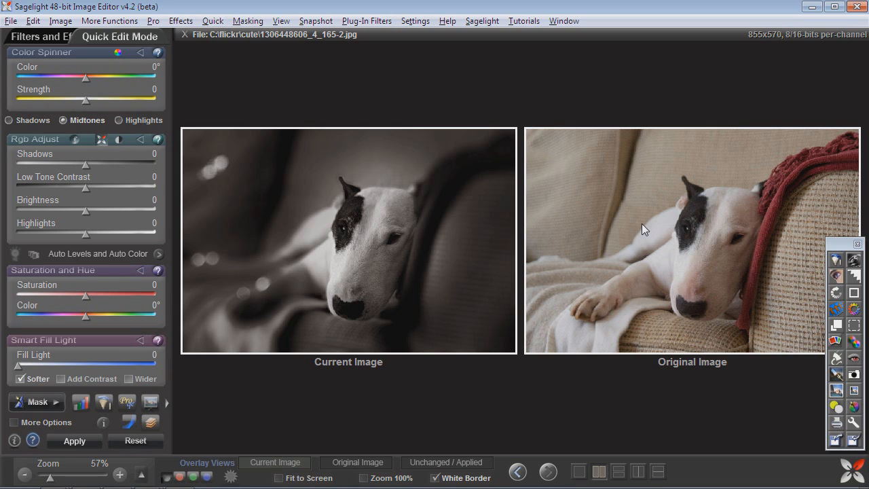
{"action": "left_click", "coordinate": [580, 469]}
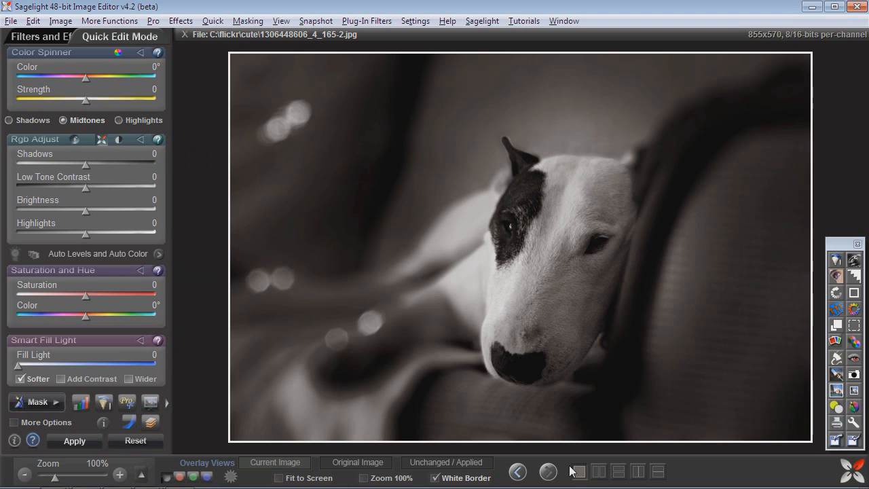